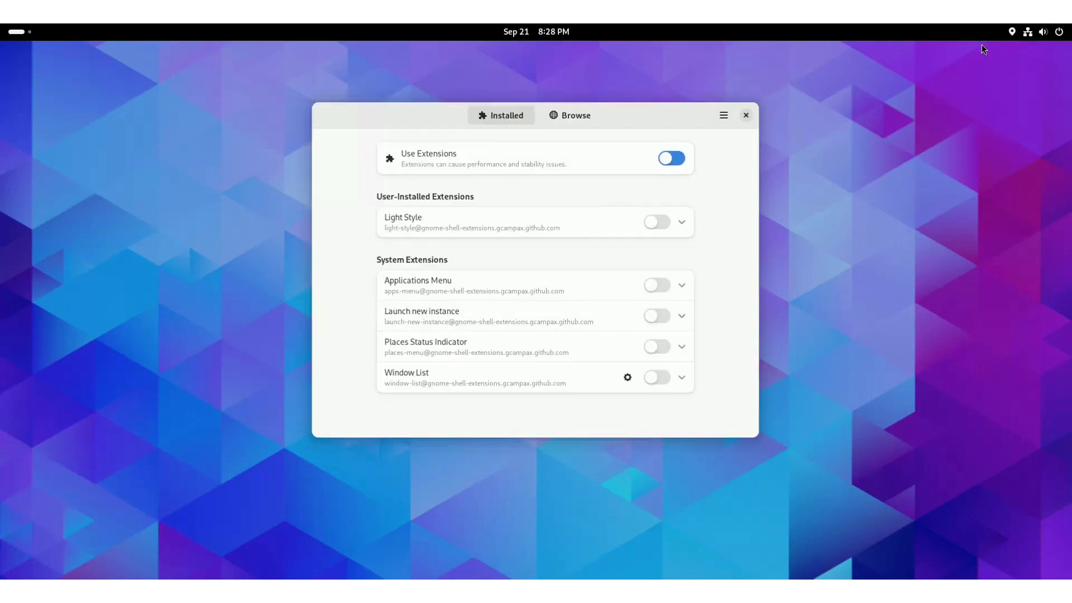
- Turn Dark Style off in Quick Settings, enable the Light Style extension, and compare with Dark Style off
click(1043, 31)
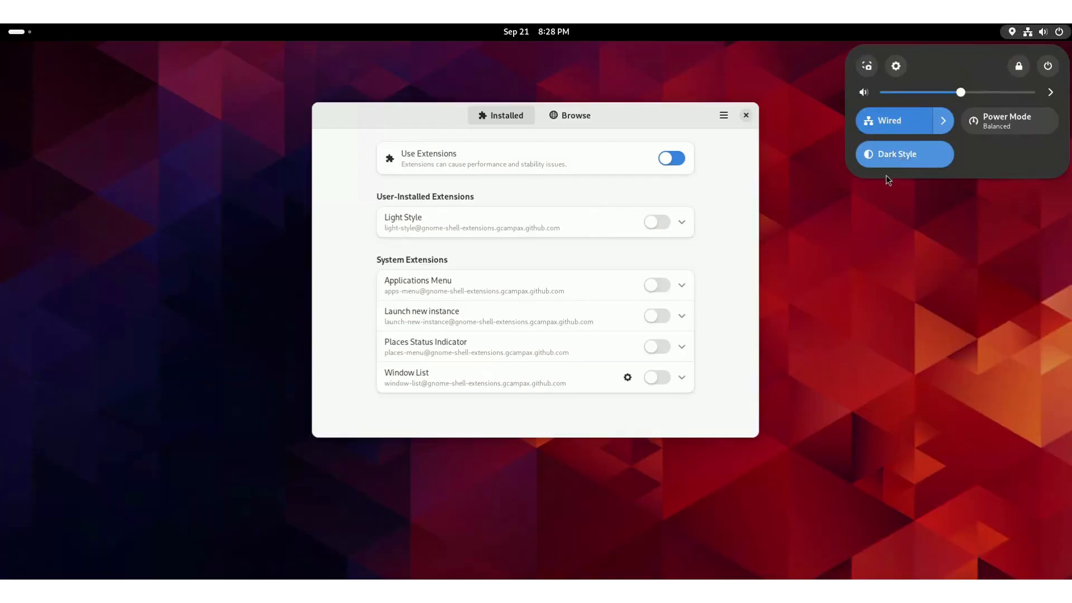
click(902, 153)
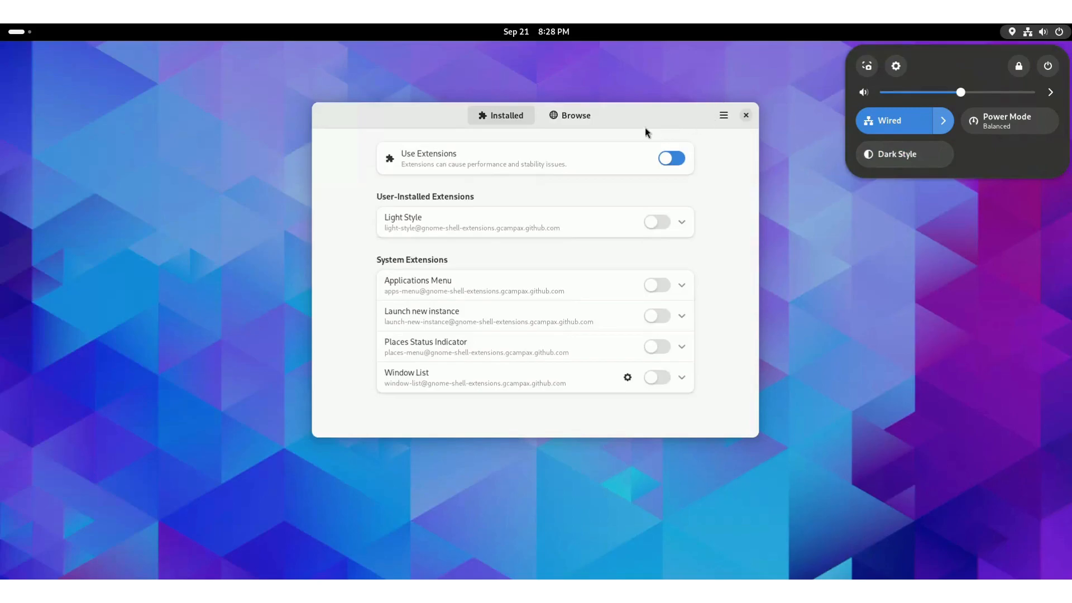
click(655, 221)
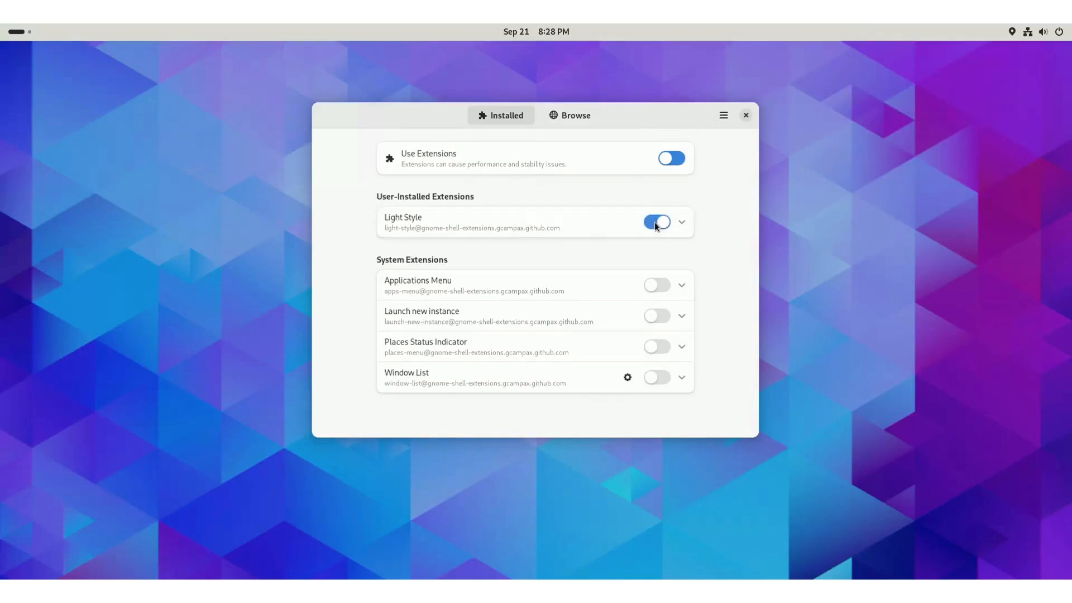
click(536, 31)
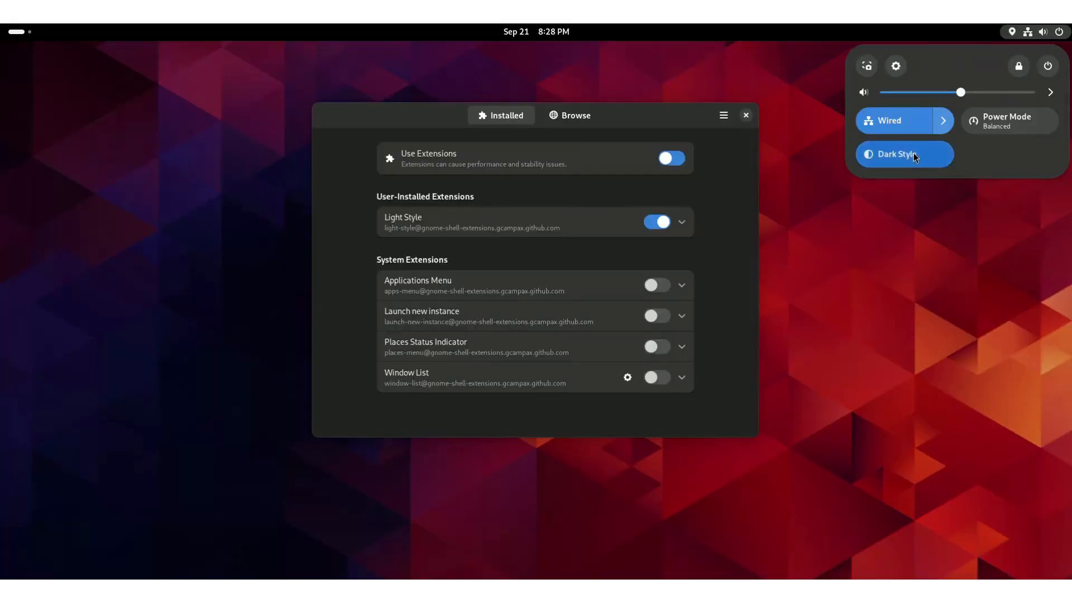
click(897, 154)
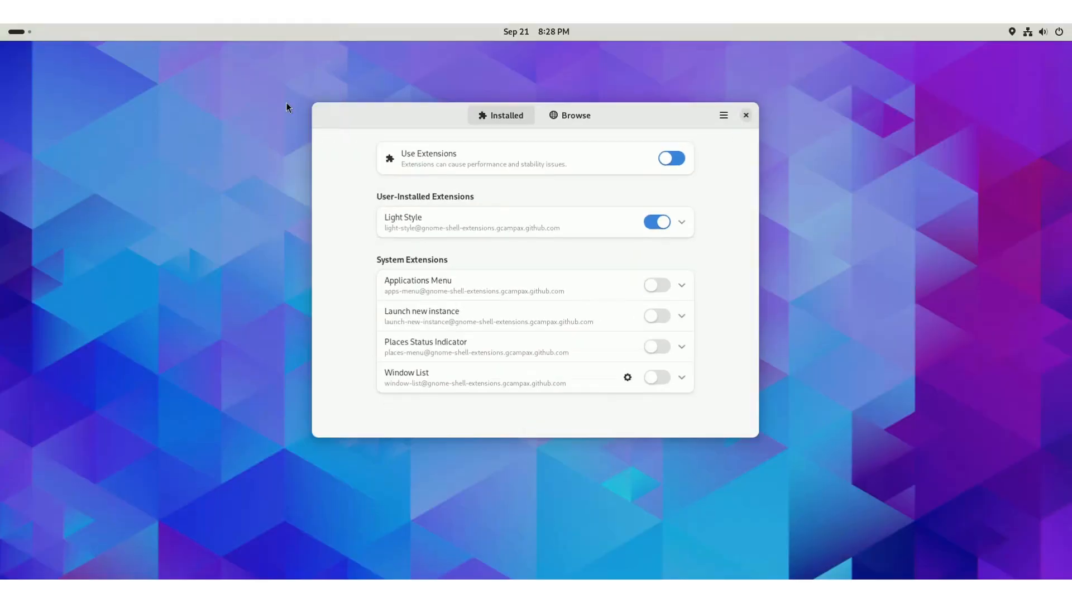
- Switch Light Style back off, close Extensions, and launch Files from the Activities dash
click(655, 222)
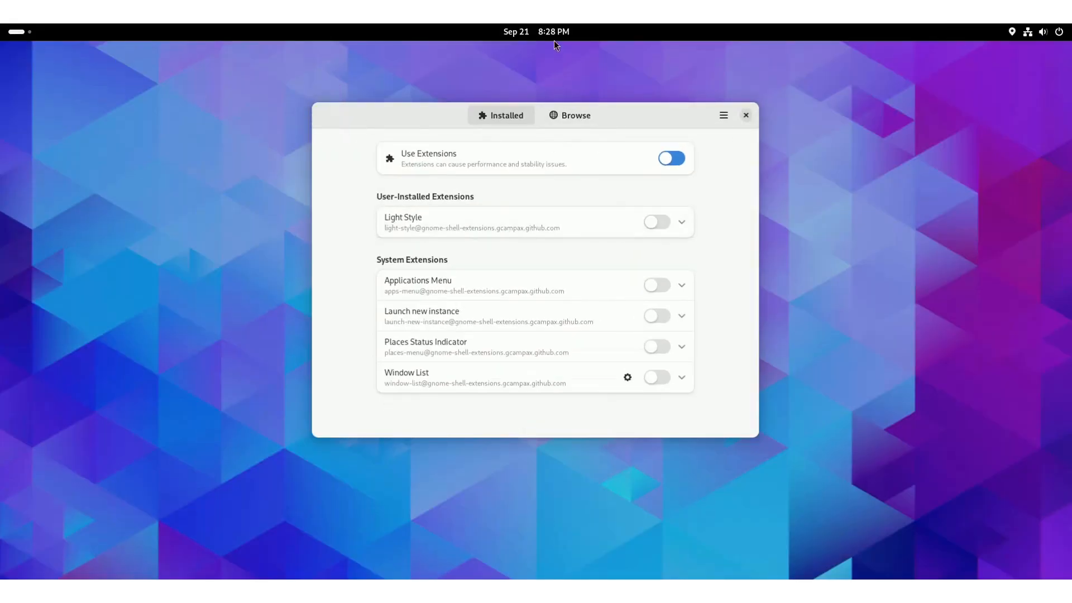
click(536, 31)
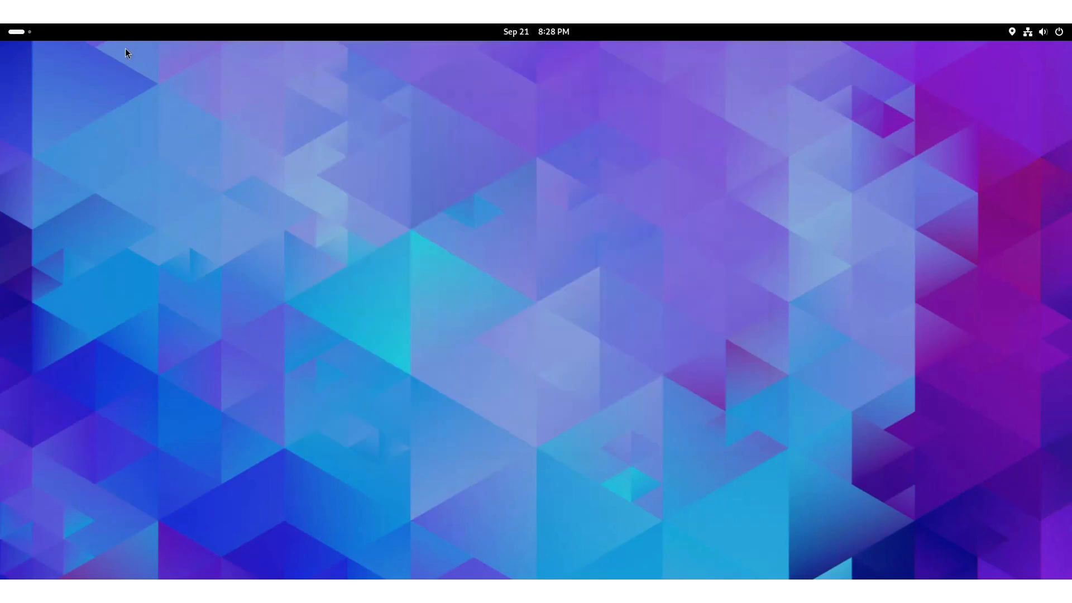
click(15, 31)
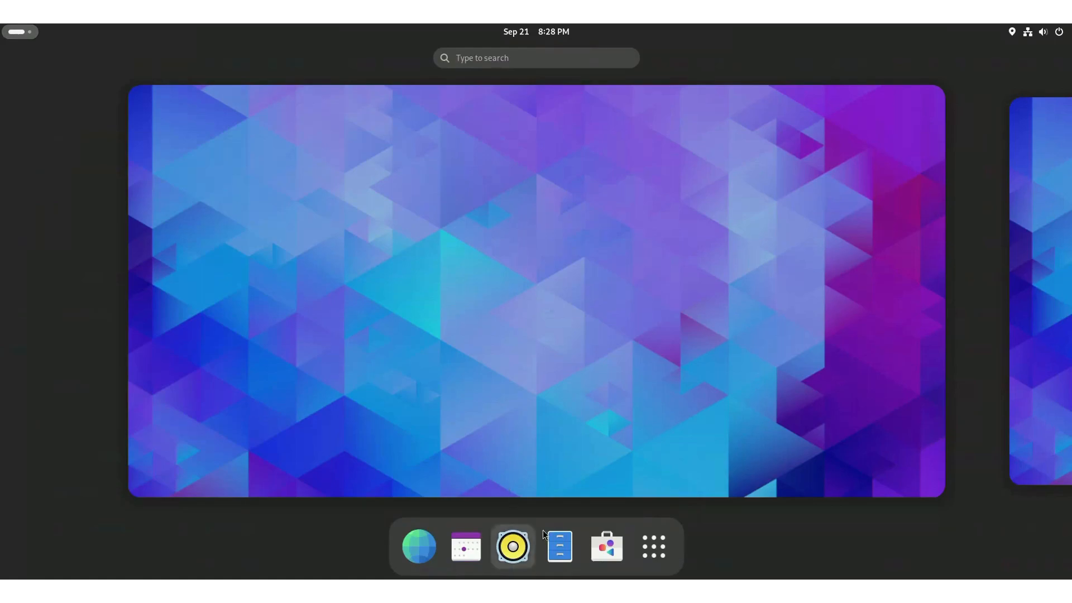
click(559, 546)
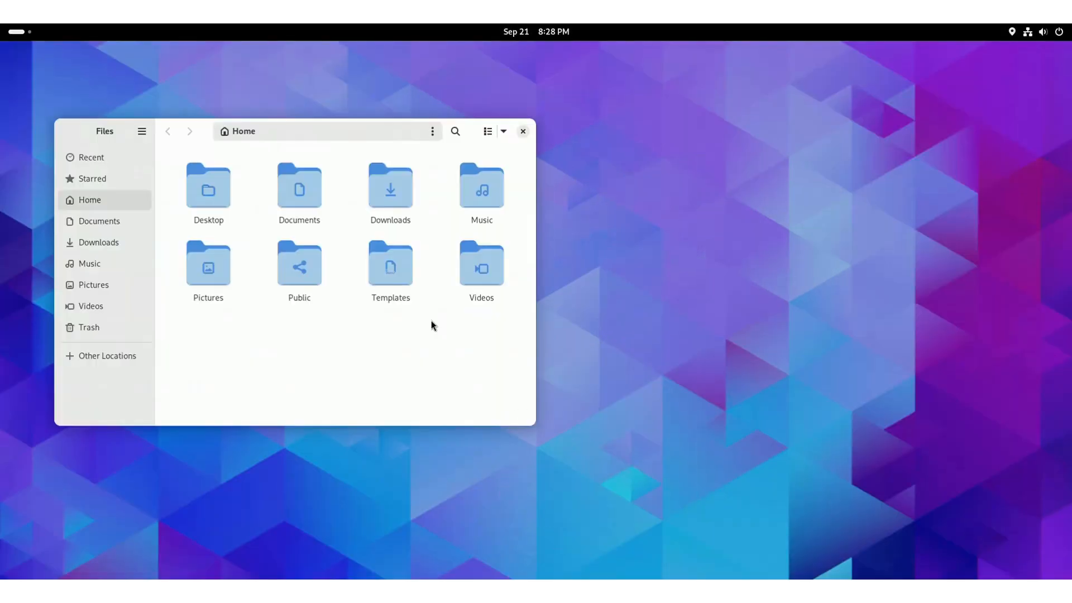
mouse_move(135, 166)
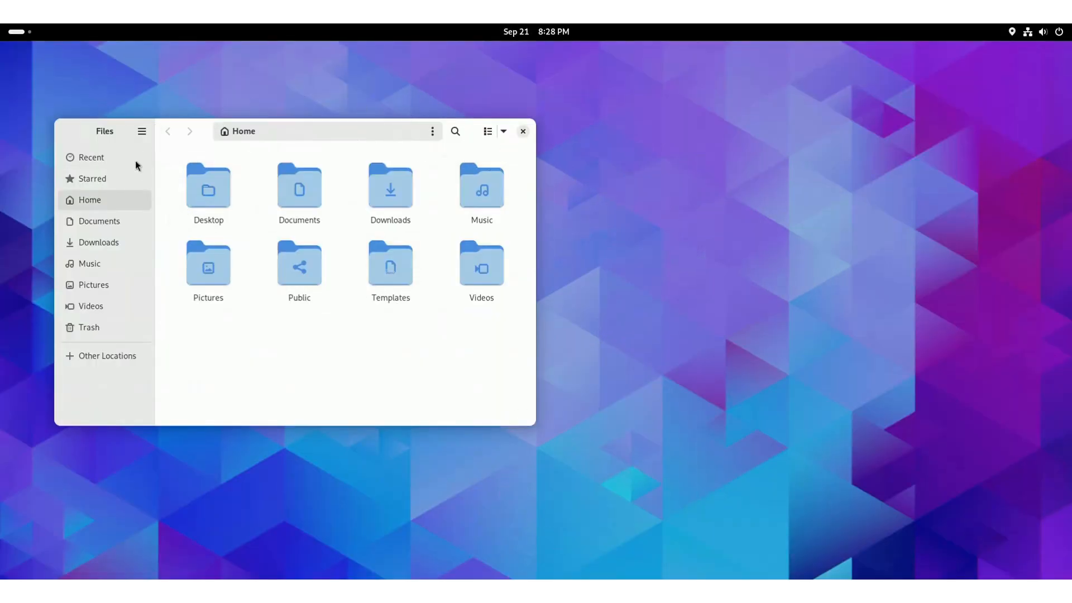
click(141, 131)
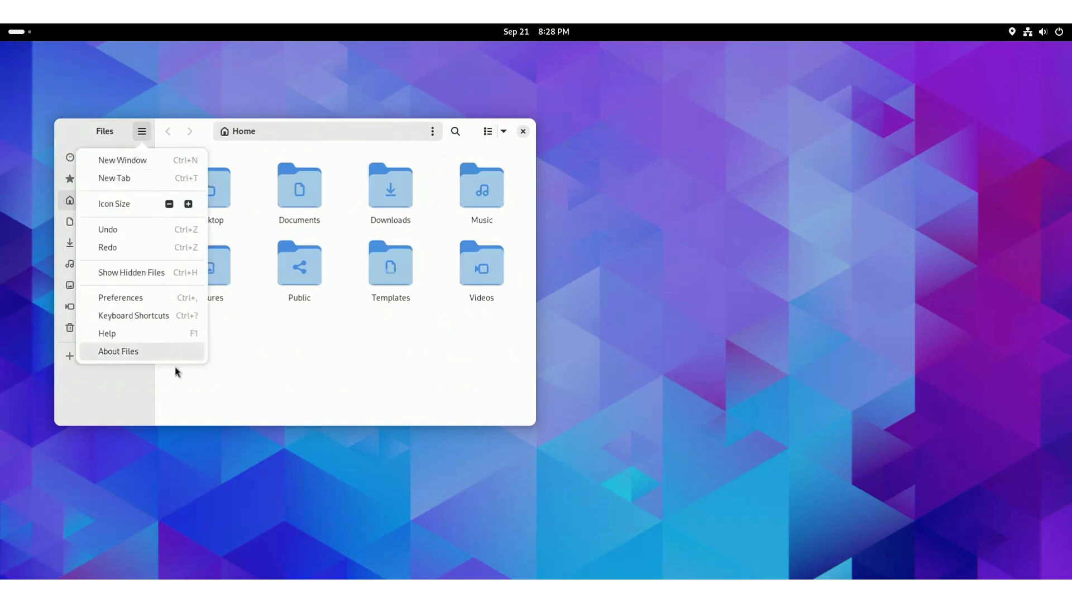
click(118, 351)
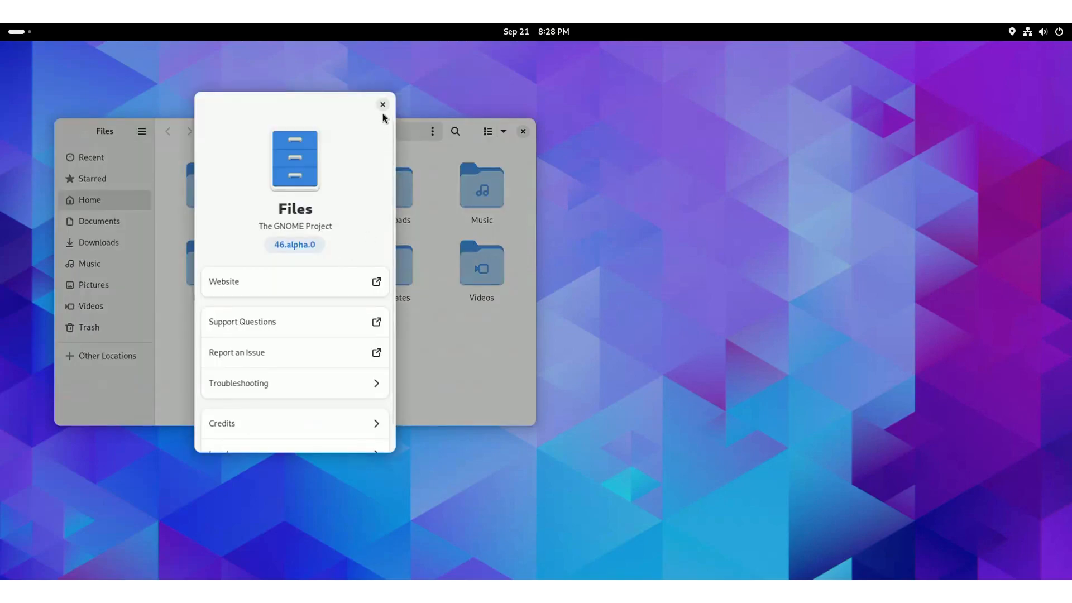
click(382, 104)
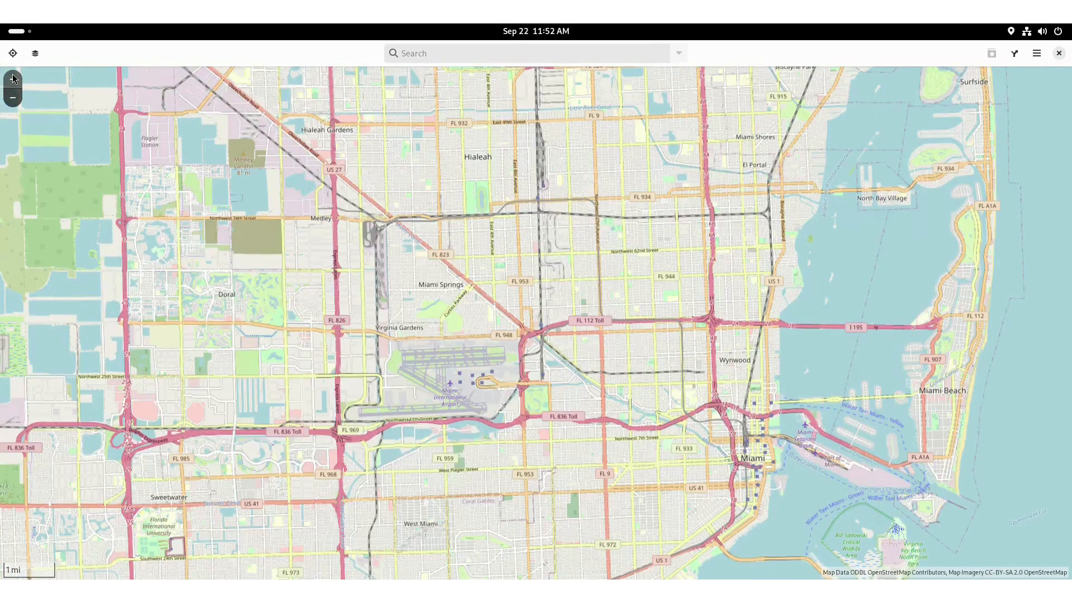
- Zoom the Miami map in one level to show Miami Springs and the airport
click(12, 79)
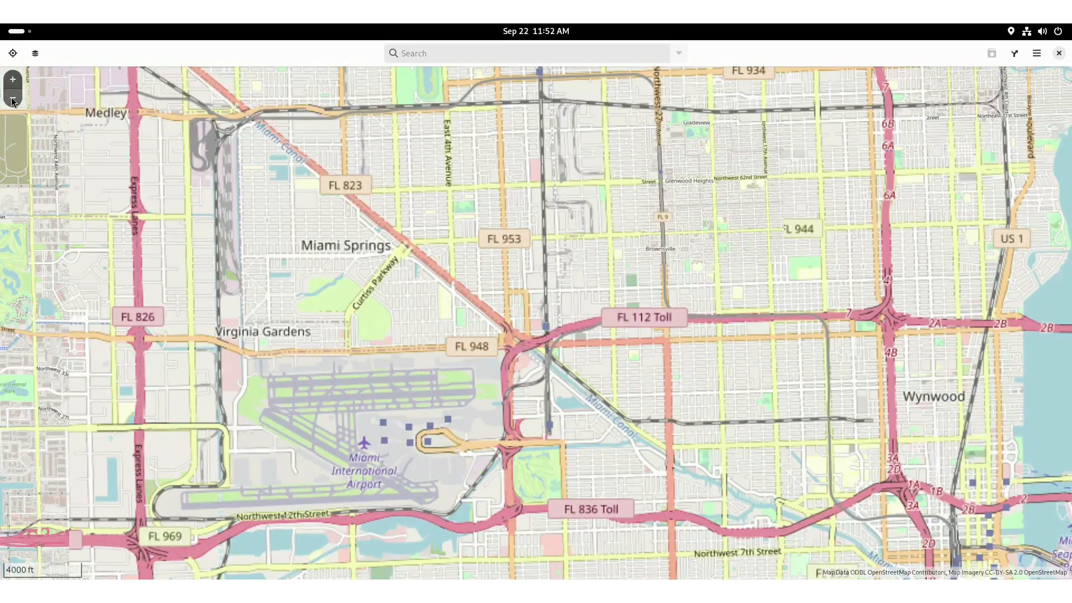